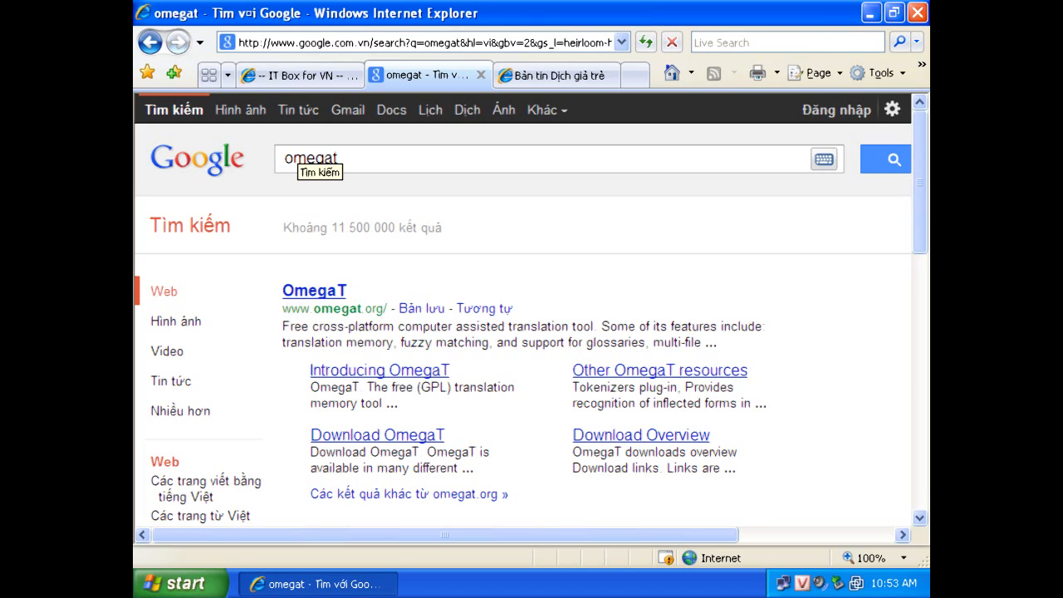
mouse_move(314, 289)
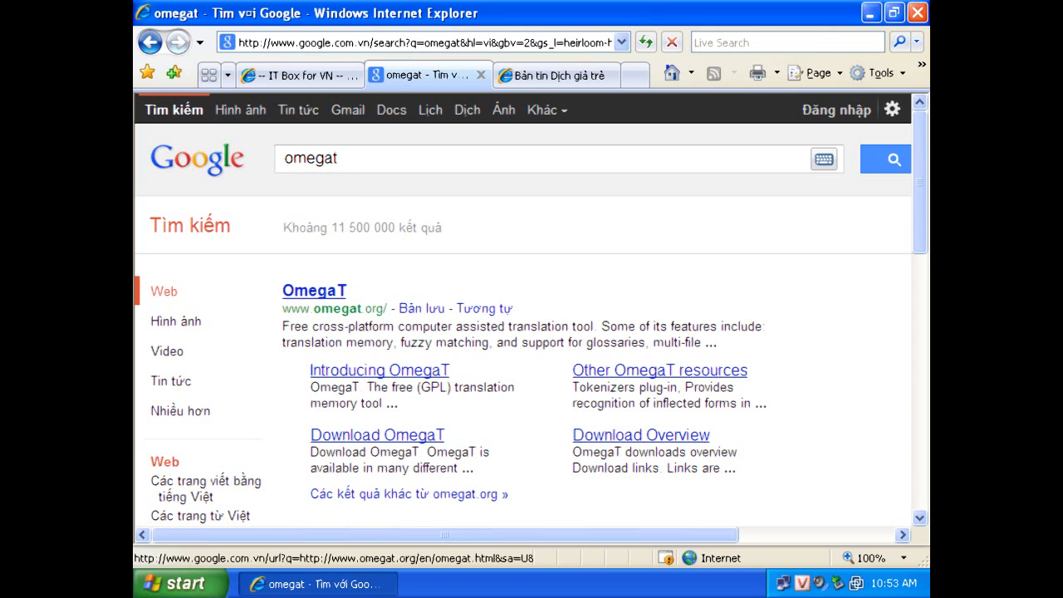
- Follow the 'Download OmegaT' sublink under the OmegaT Google result
click(376, 435)
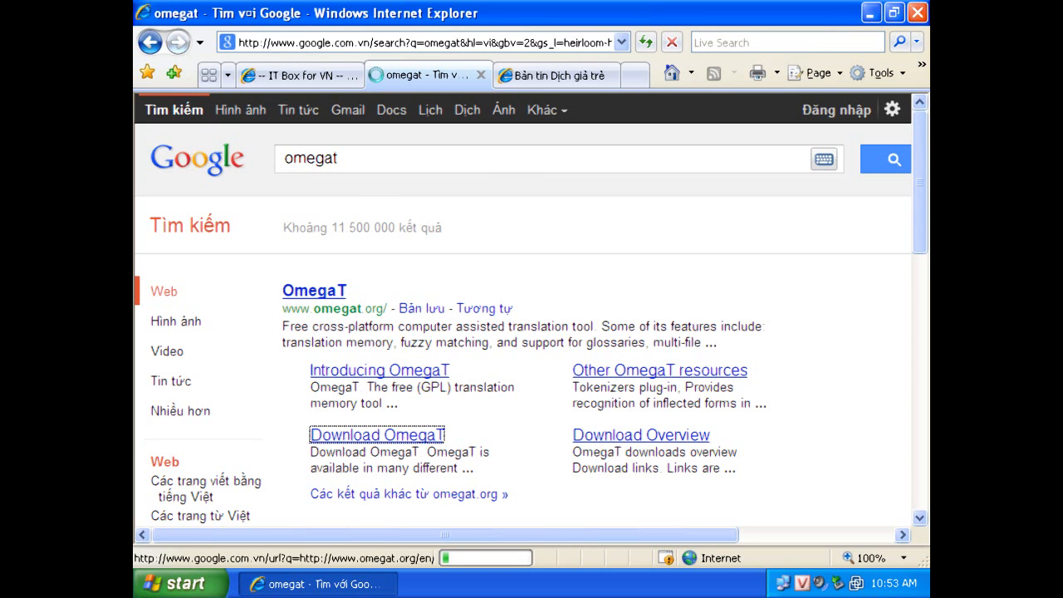
- Start the OmegaT Download Selector and choose the traditional installable version
click(375, 435)
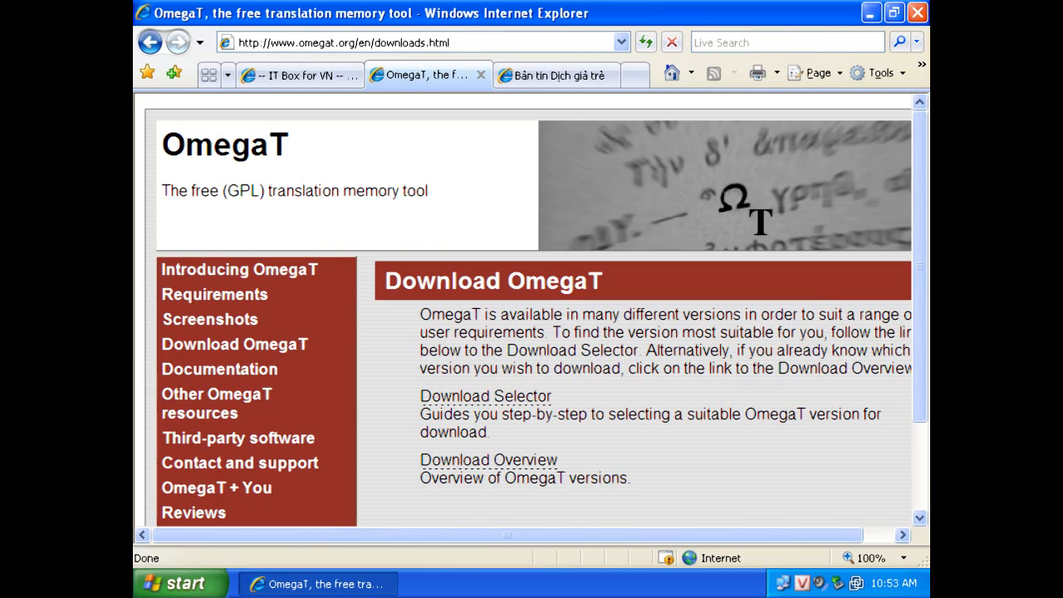
mouse_move(488, 395)
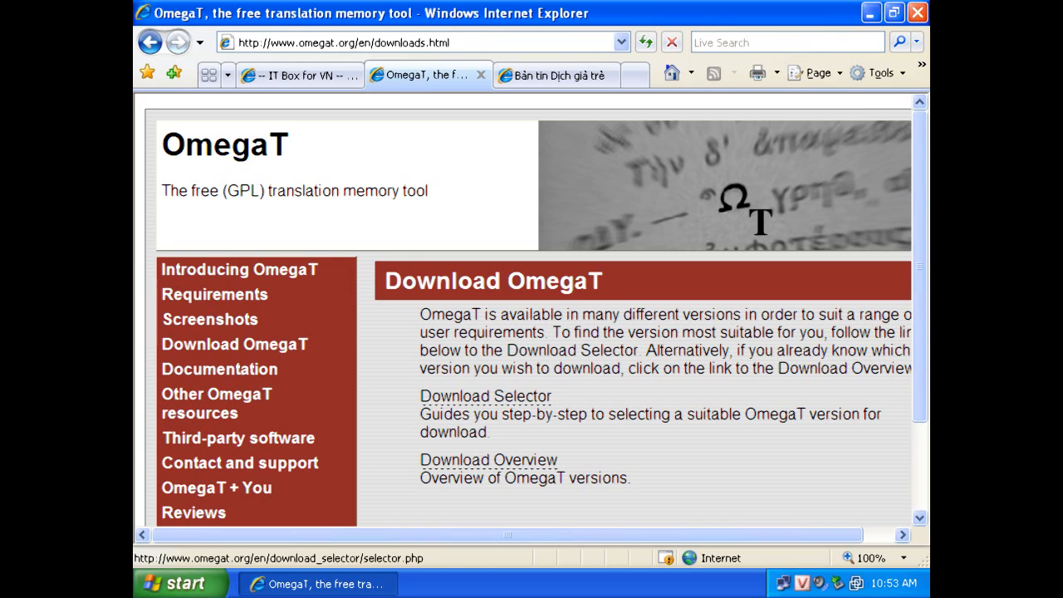
click(487, 395)
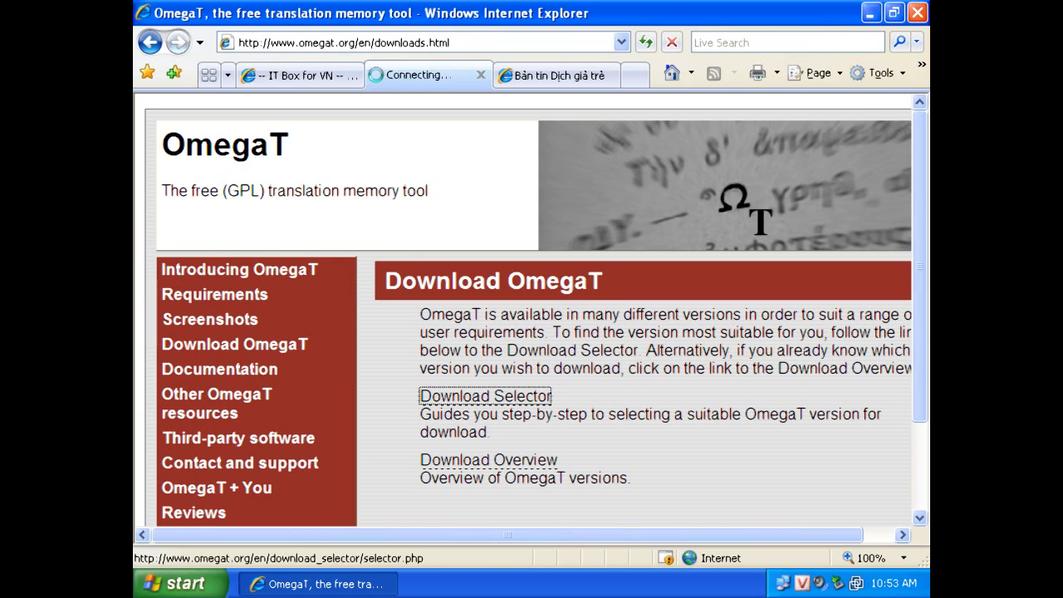
click(488, 395)
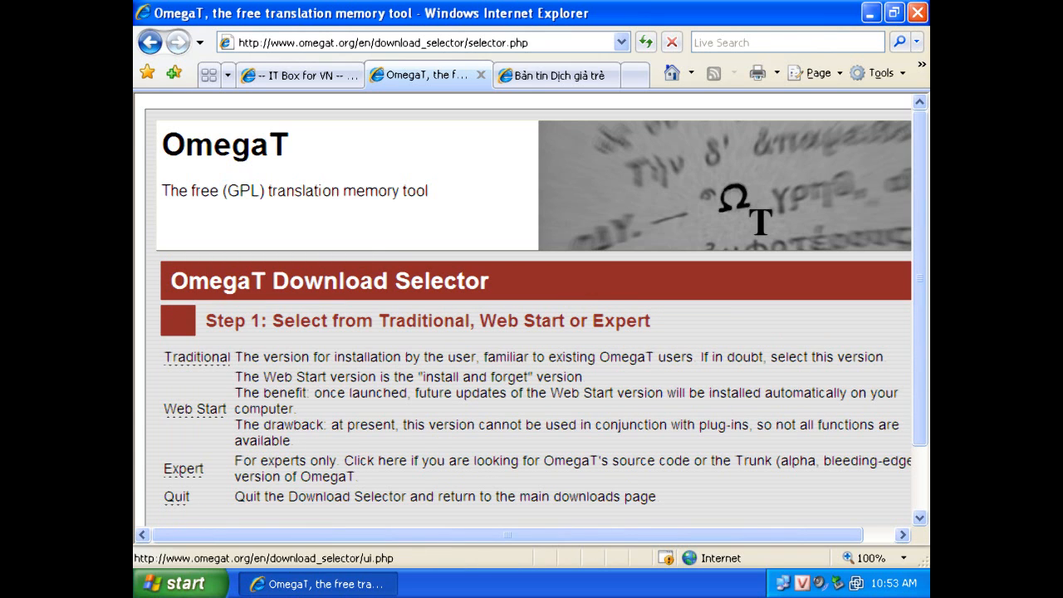
click(196, 352)
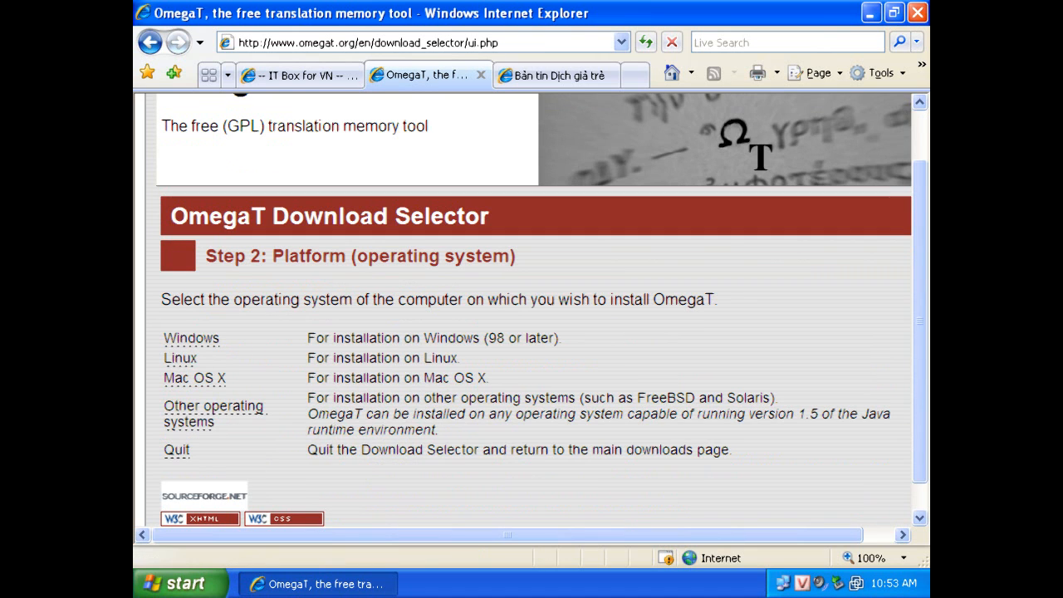
mouse_move(194, 376)
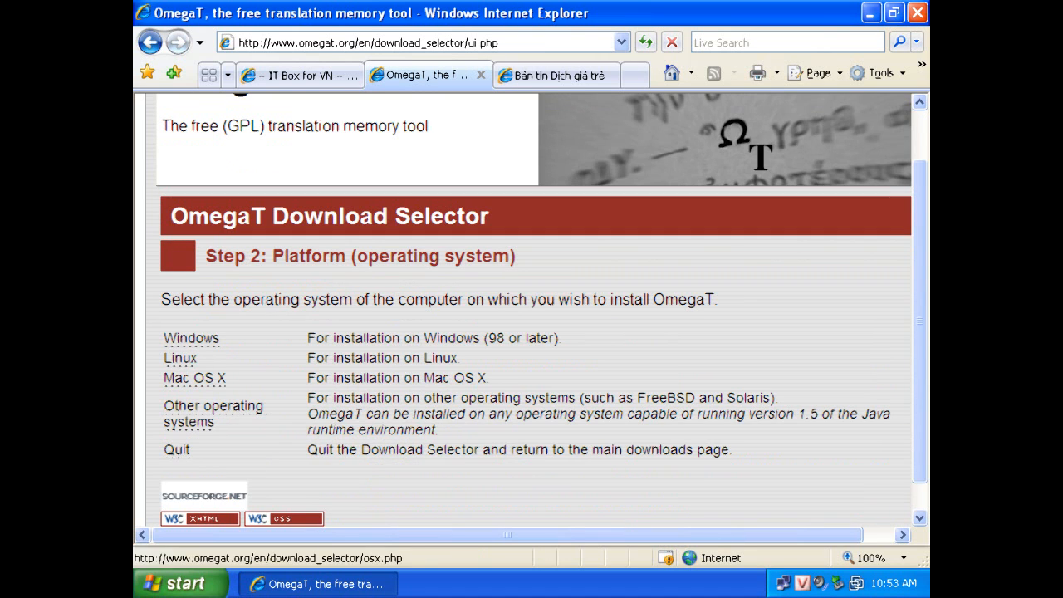
mouse_move(191, 339)
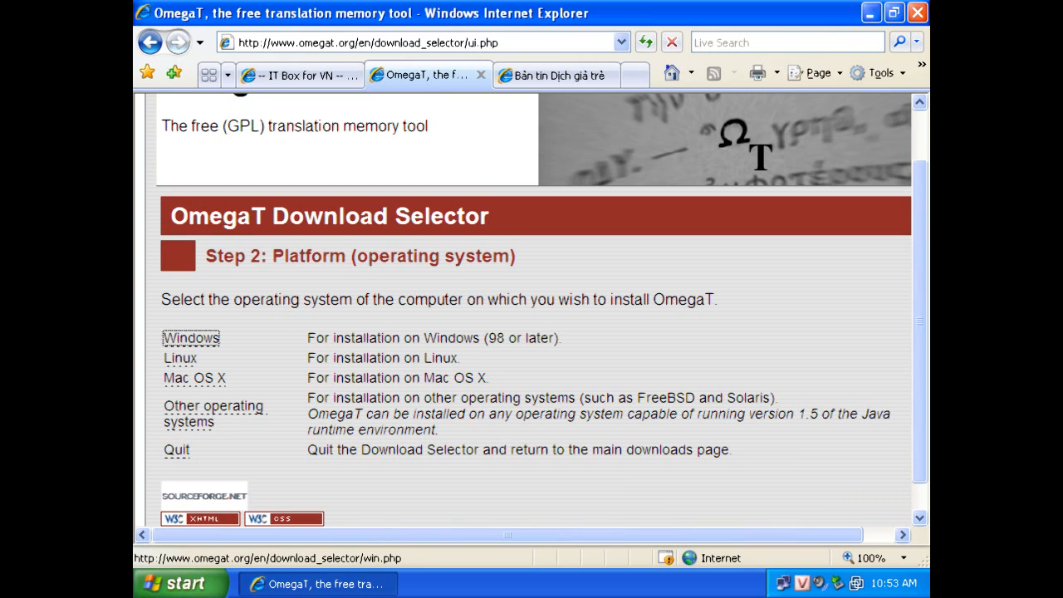
- Choose Windows as platform and the version bundled with JRE, reaching Step 4: Standard or Latest
click(190, 337)
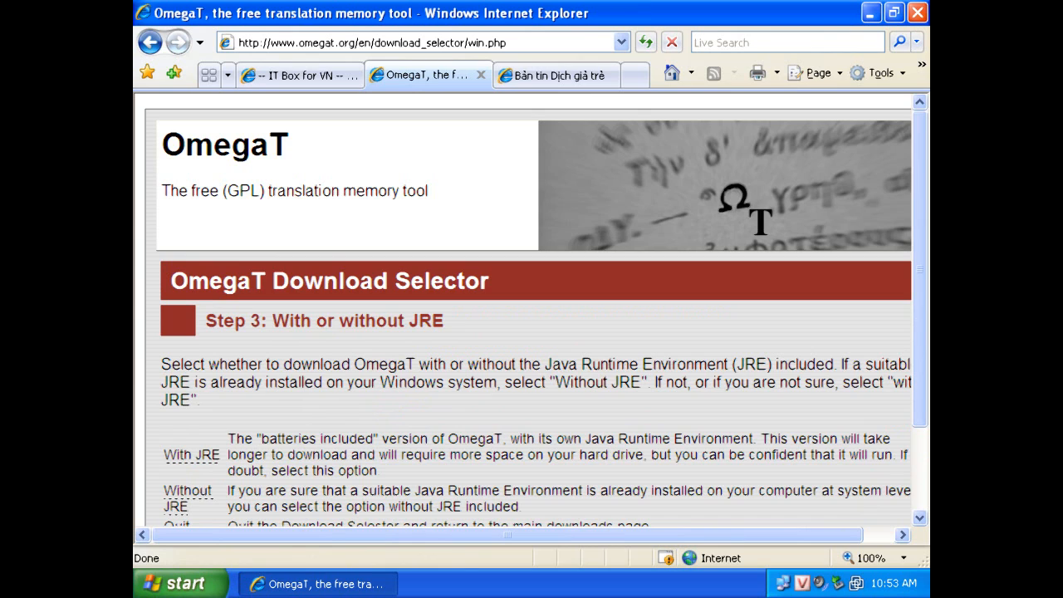
scroll(down, 3)
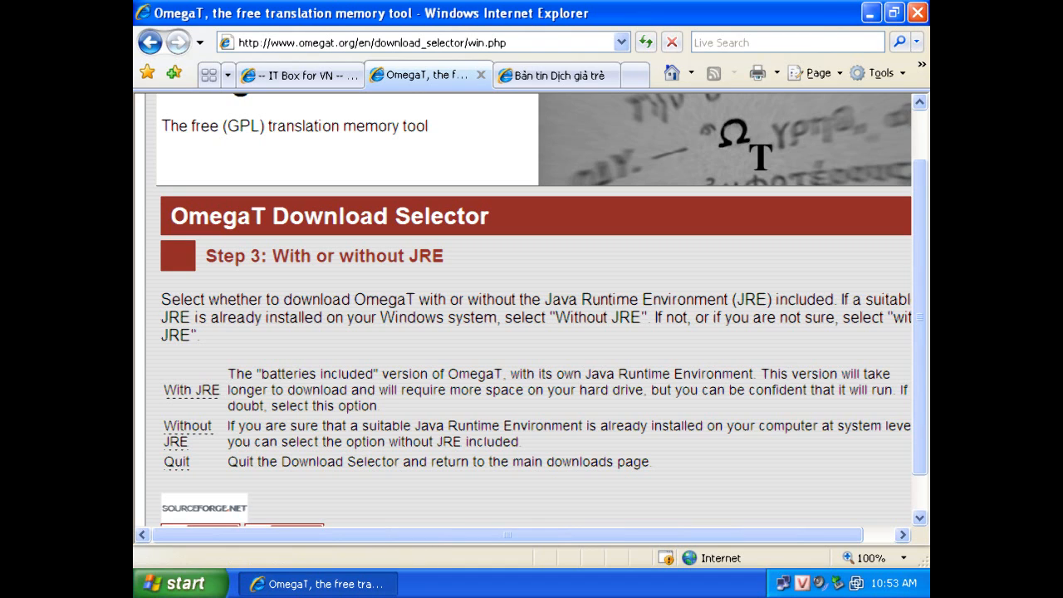
mouse_move(189, 387)
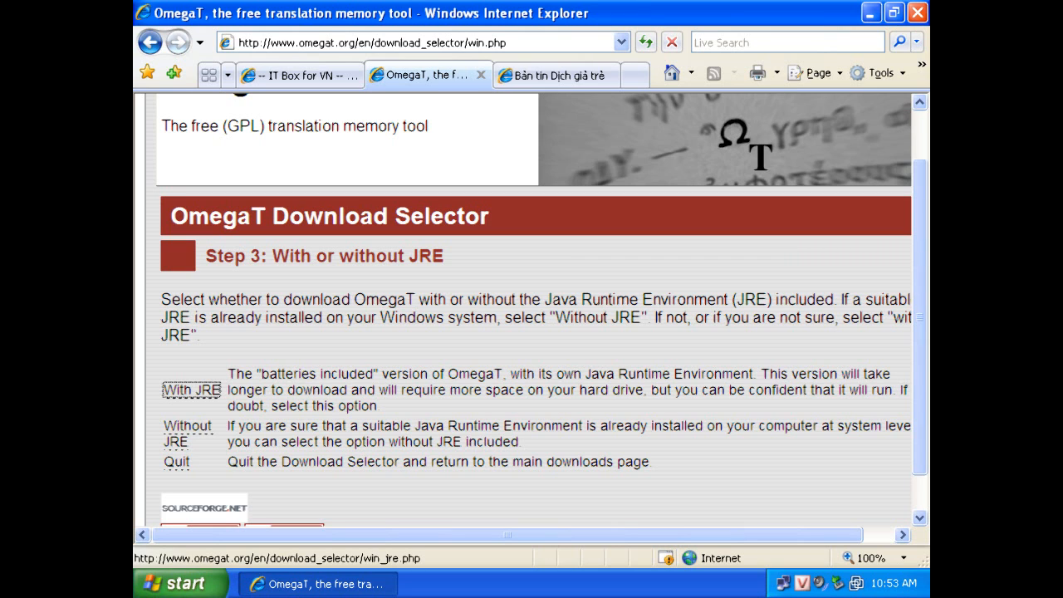
click(189, 387)
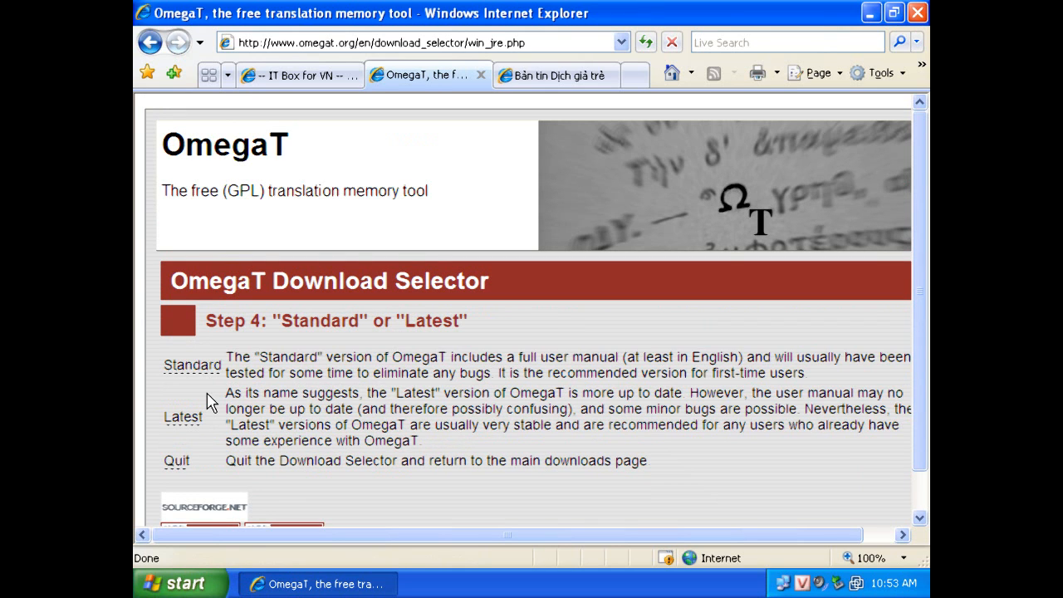
scroll(down, 3)
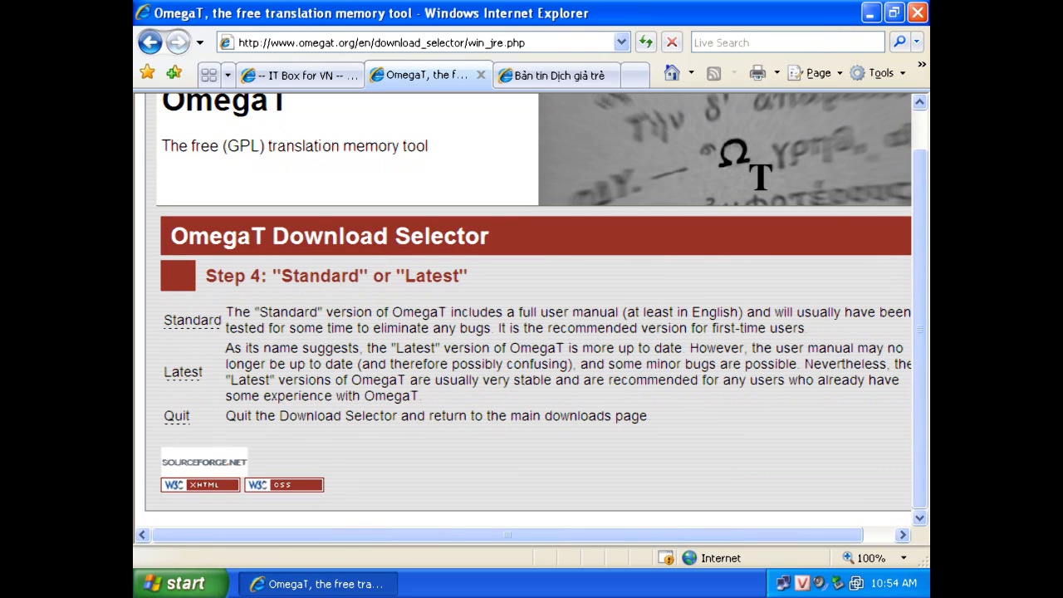
- Choose the Standard version, landing on SourceForge's OmegaT_2.5.5_03_Windows download and dismissing the Information Bar notice
click(193, 318)
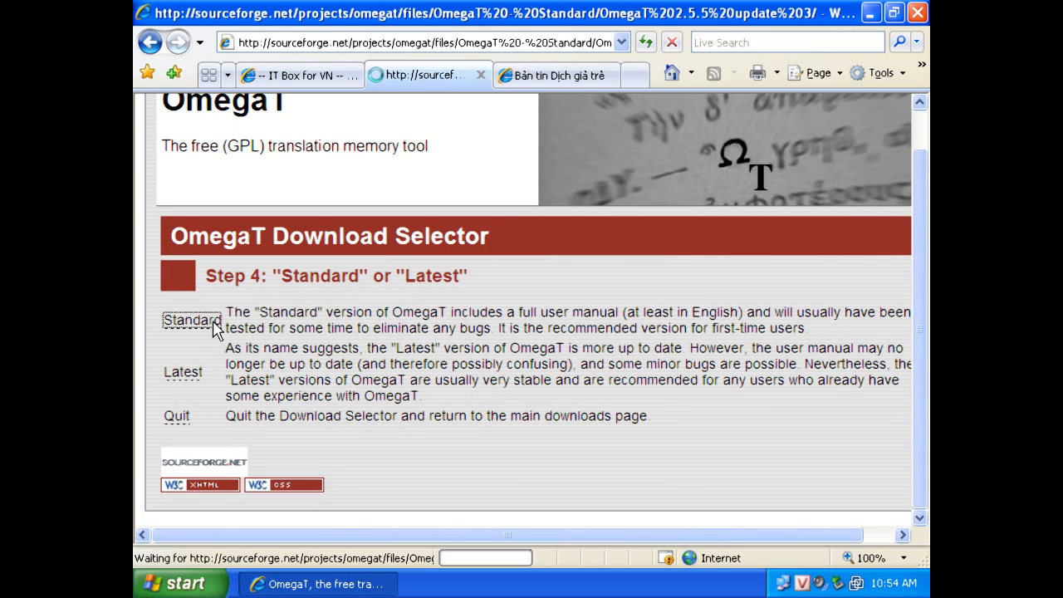
click(189, 319)
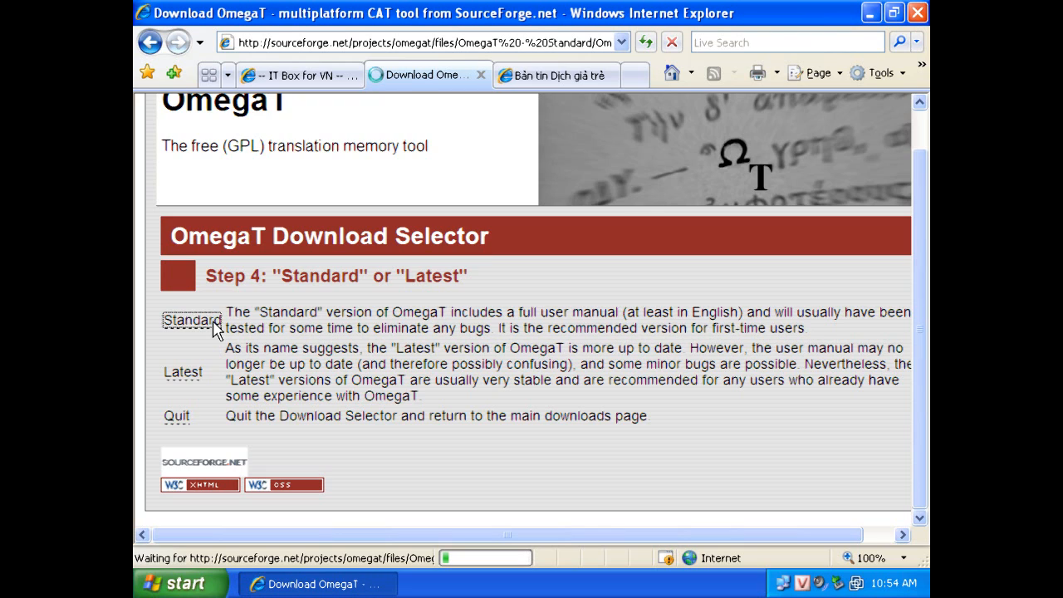
click(189, 319)
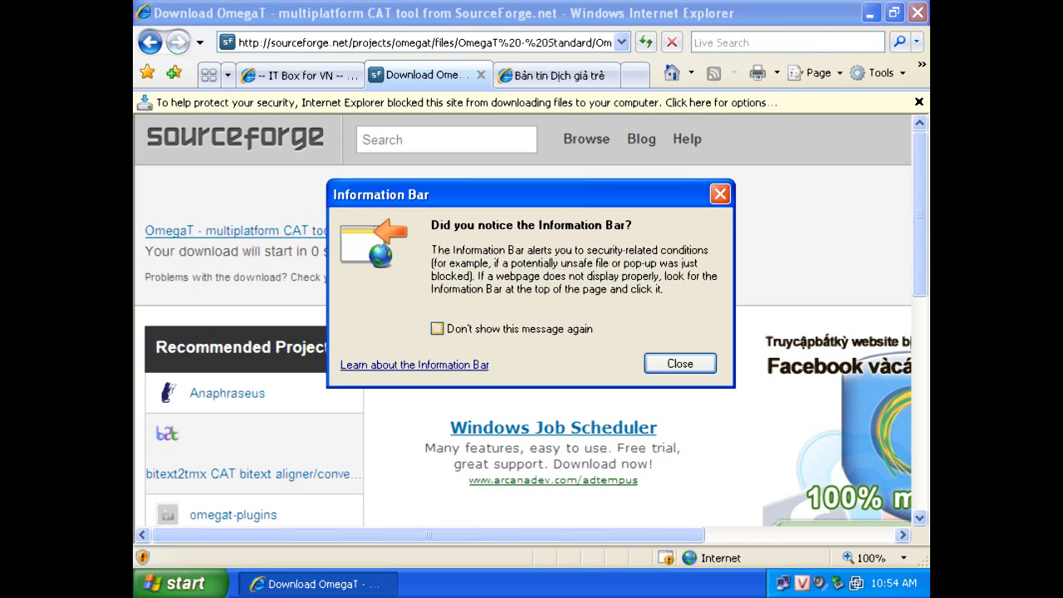
click(679, 362)
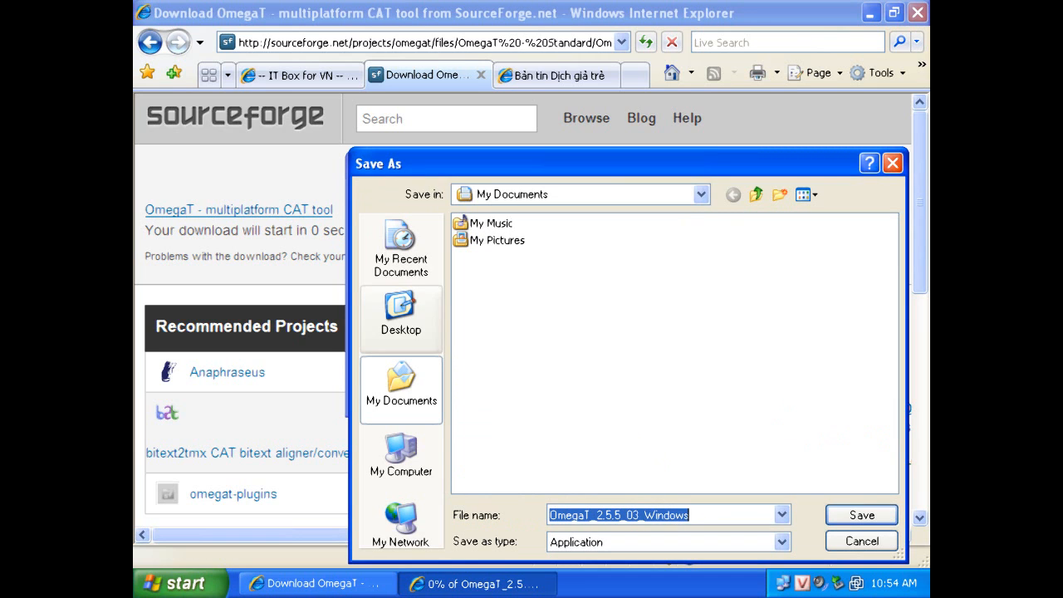
- Save OmegaT_2.5.5_03_Windows.exe (32.6 MB) to My Documents and run it once downloaded
click(860, 515)
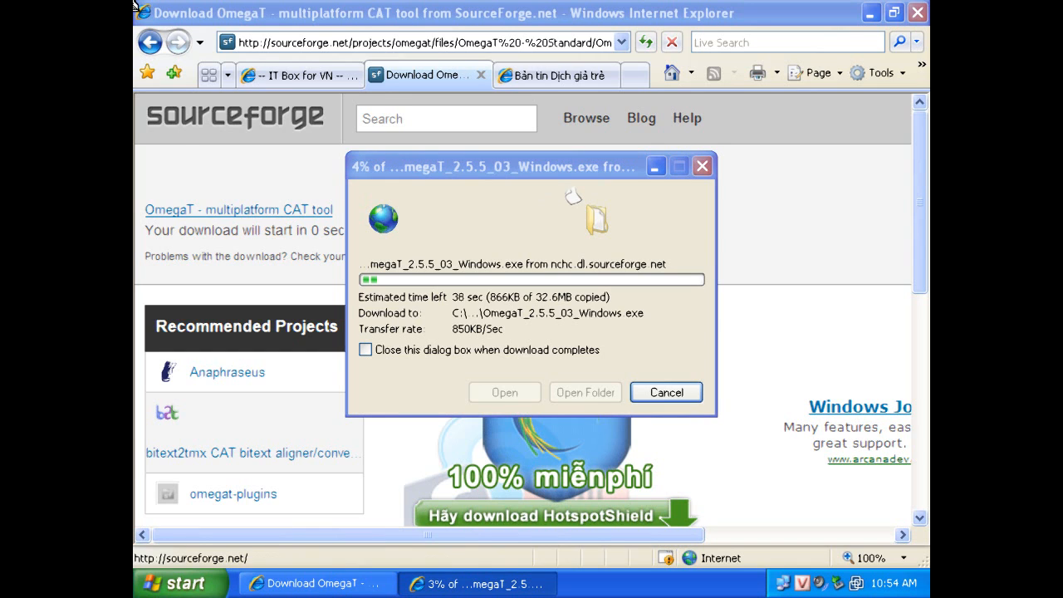
click(178, 73)
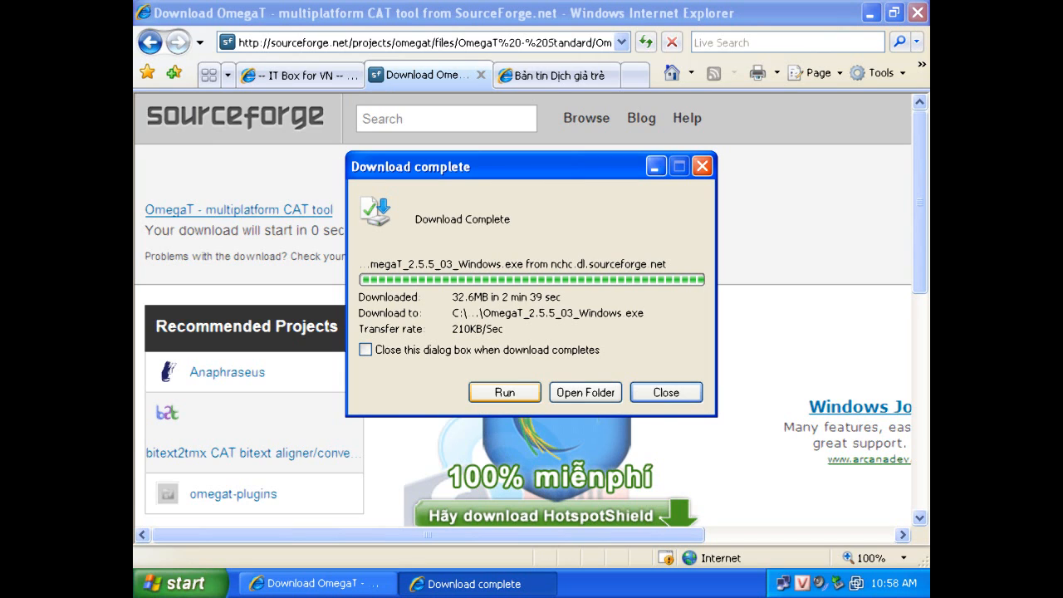
click(505, 392)
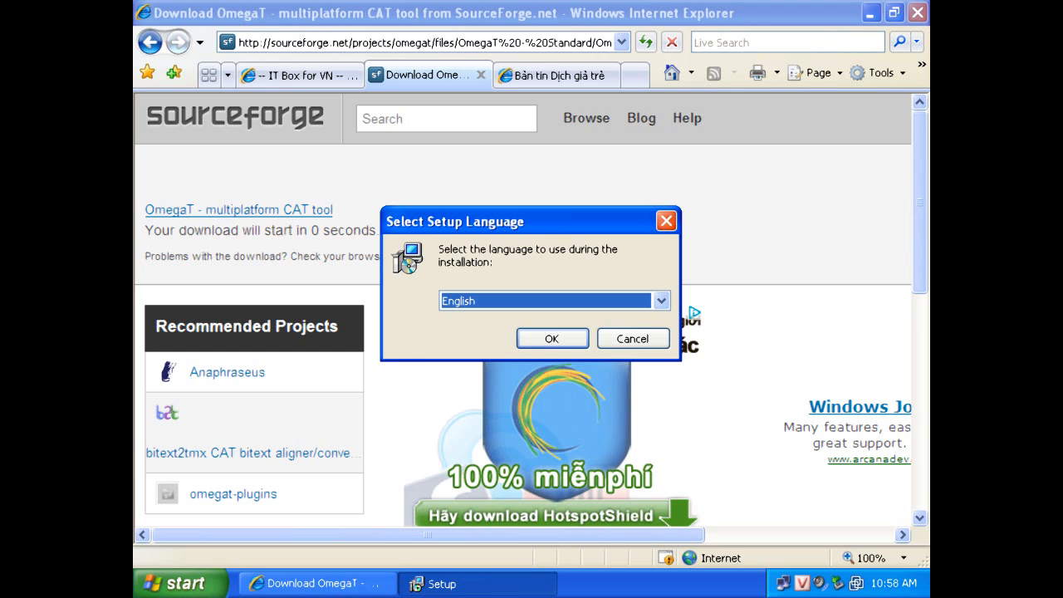
- Install in English, accept the GNU GPL and keep the default OmegaT Start Menu folder
click(552, 339)
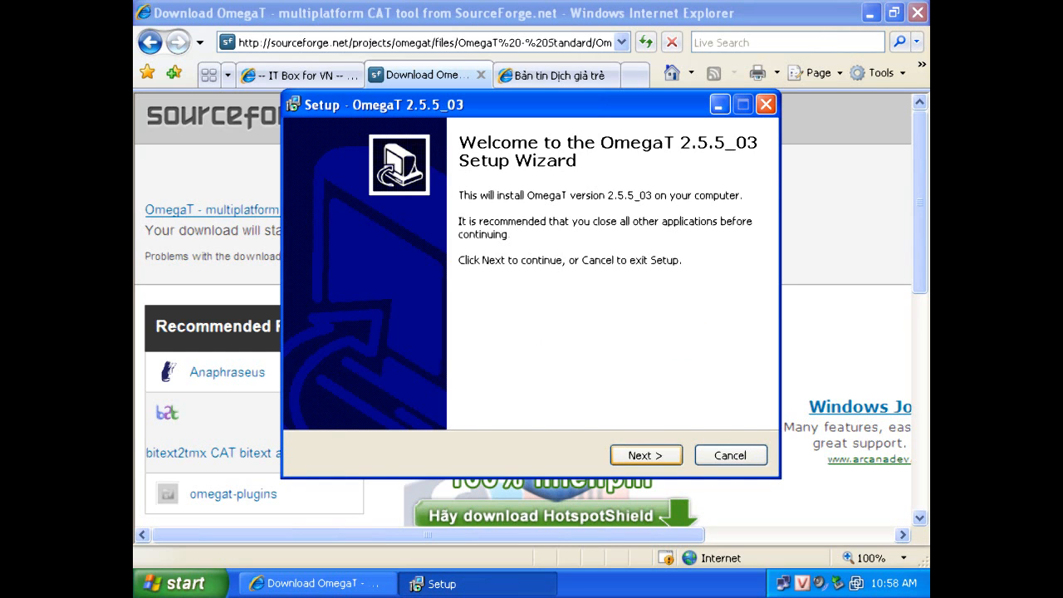
click(646, 455)
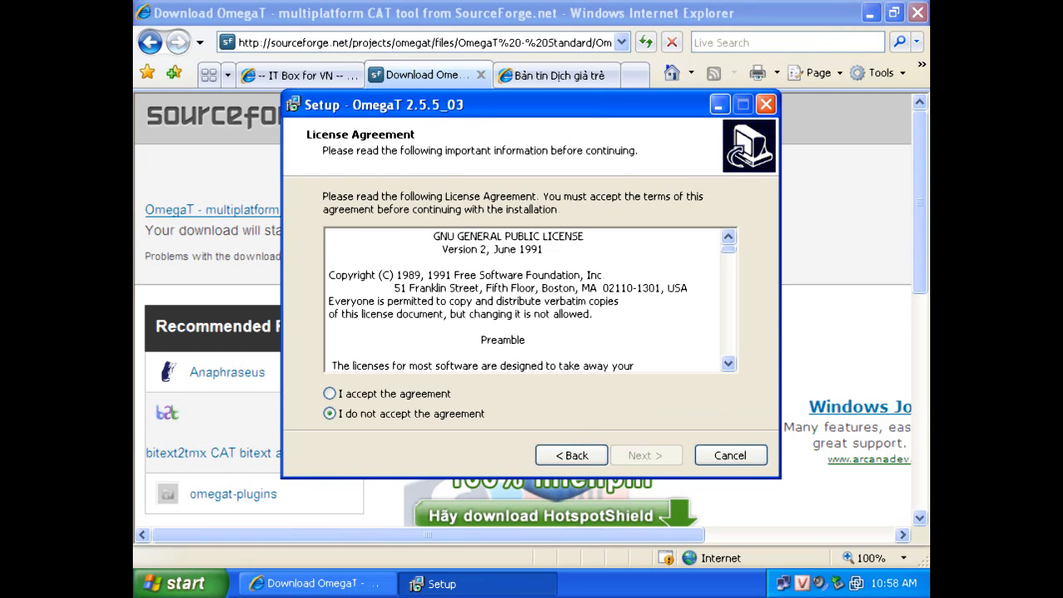
click(329, 394)
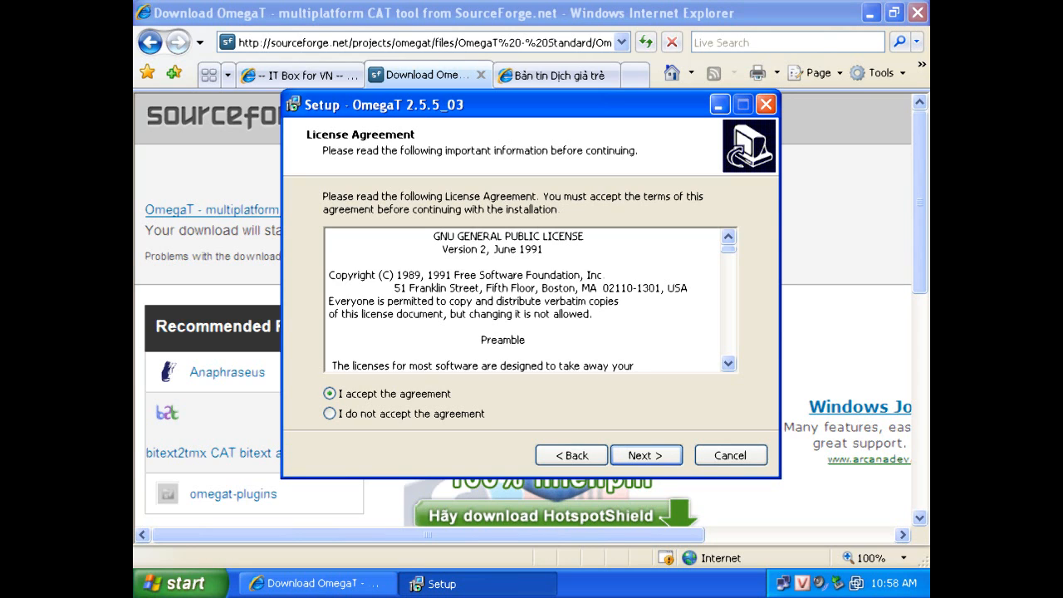
click(646, 455)
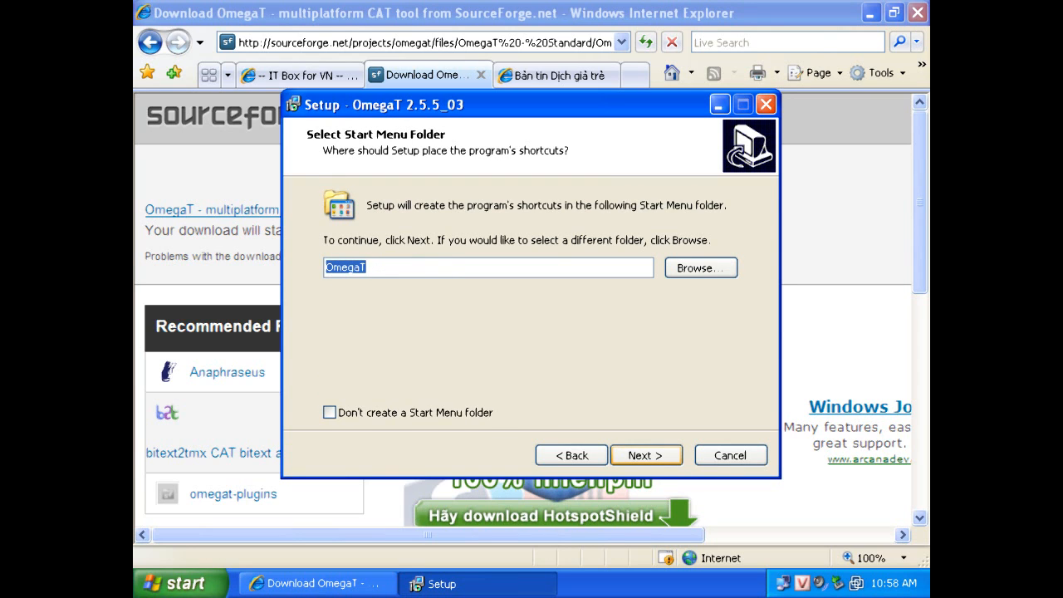
click(645, 455)
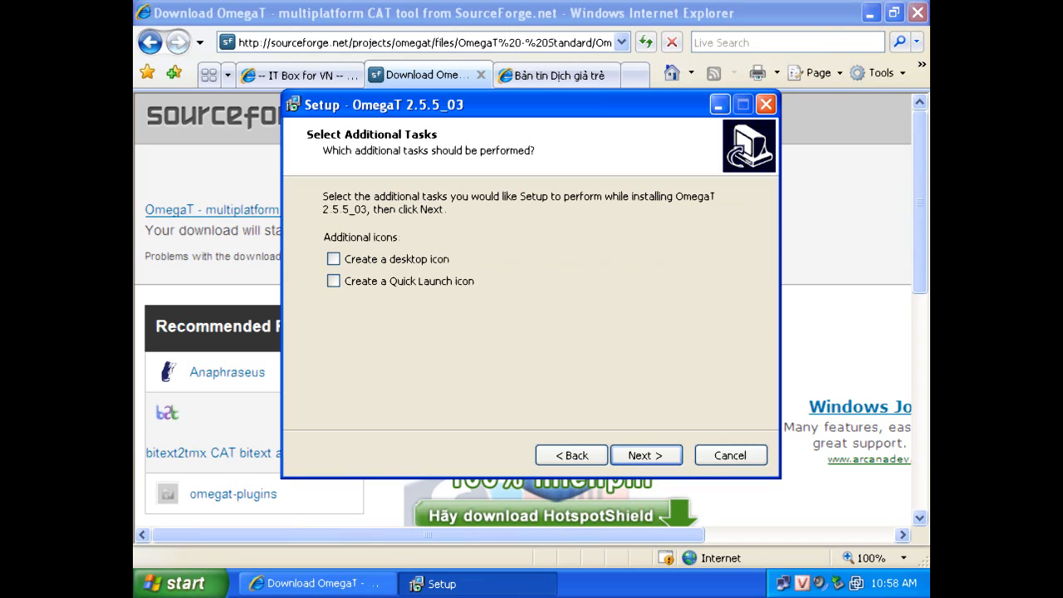
- Add a desktop icon, install to C:\Program Files\OmegaT, and finish without viewing changes.txt or readme.txt
click(333, 259)
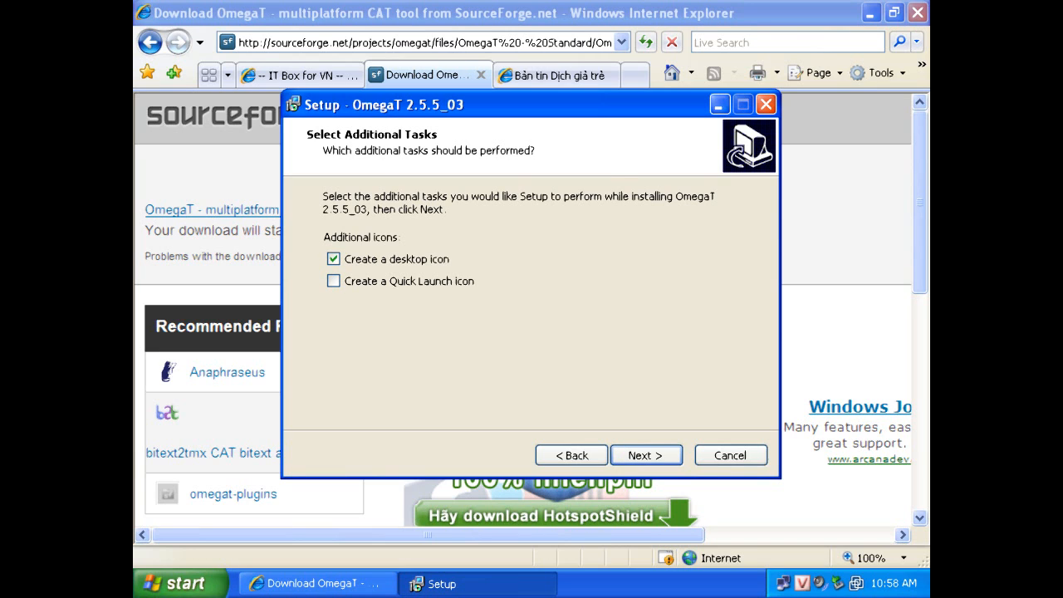
click(644, 455)
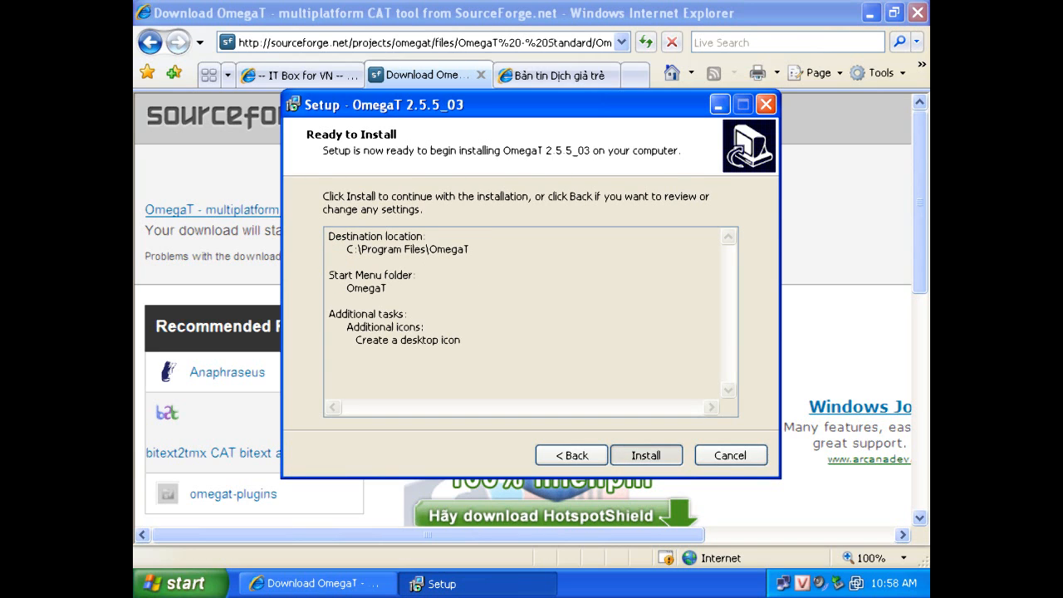
click(646, 455)
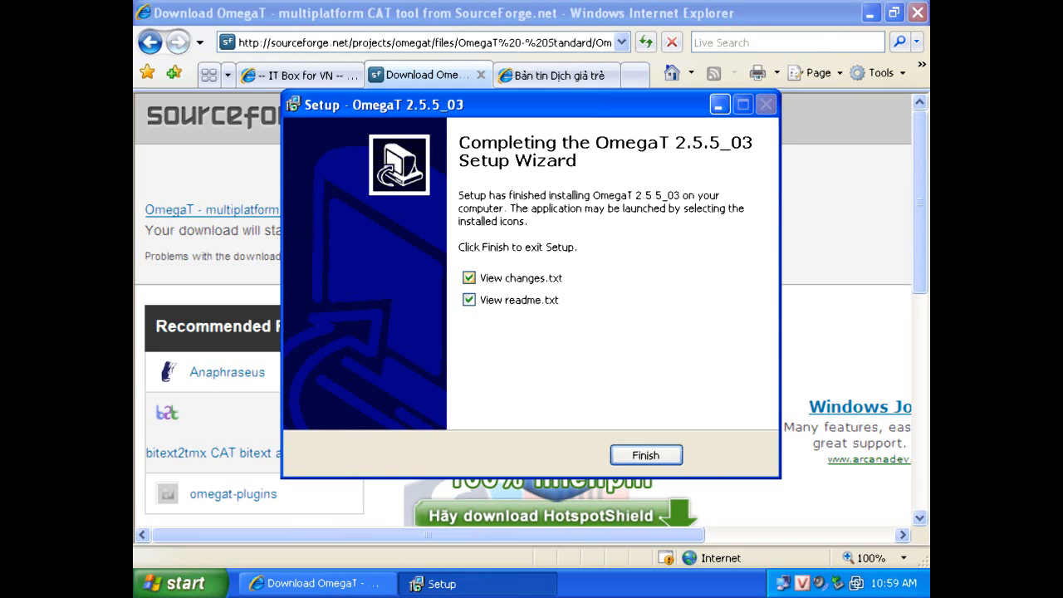
click(468, 277)
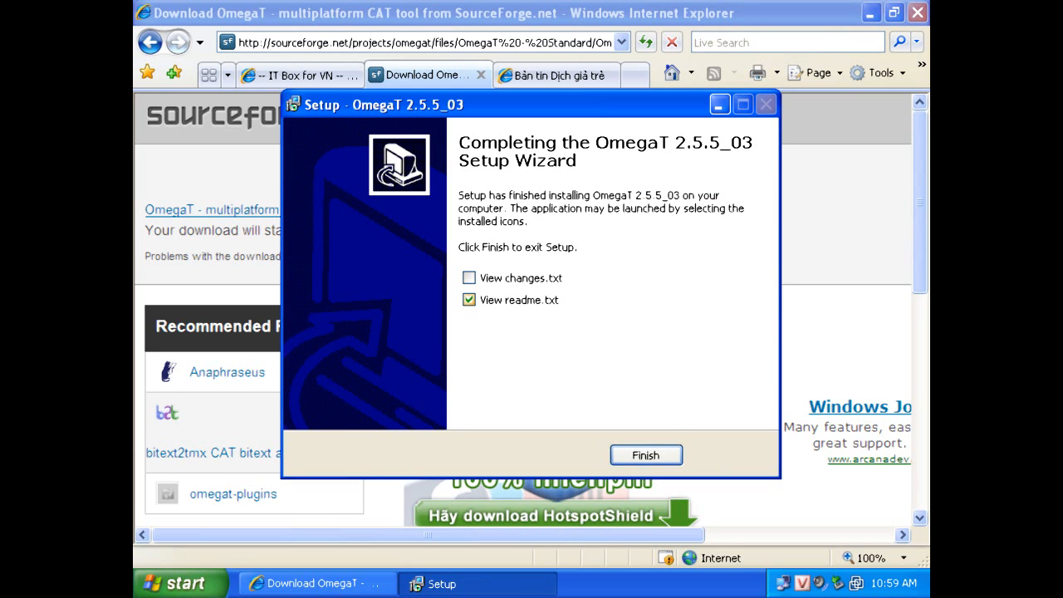
click(469, 299)
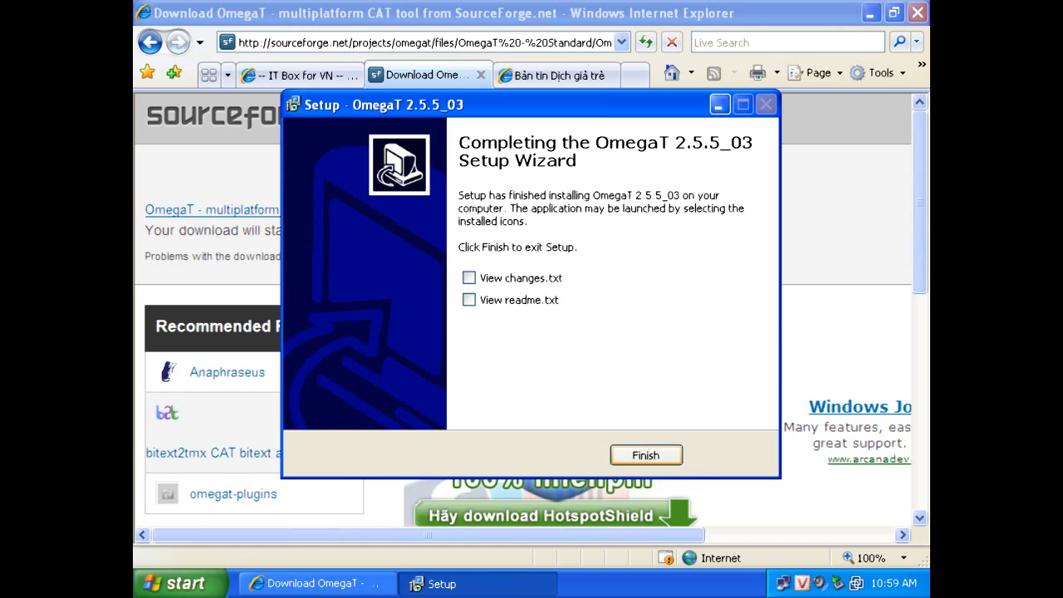
click(646, 455)
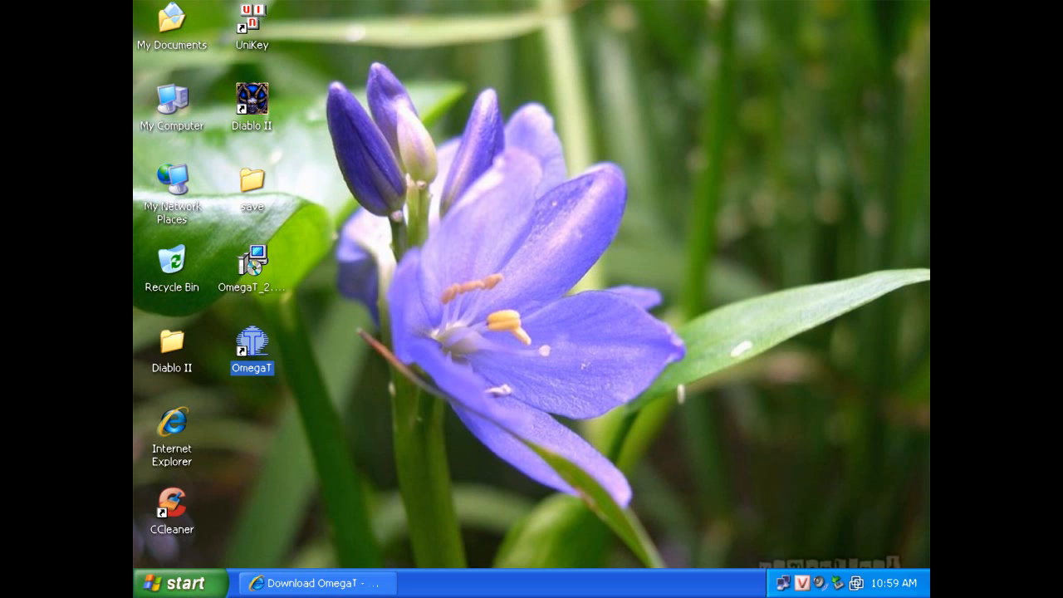
mouse_move(252, 343)
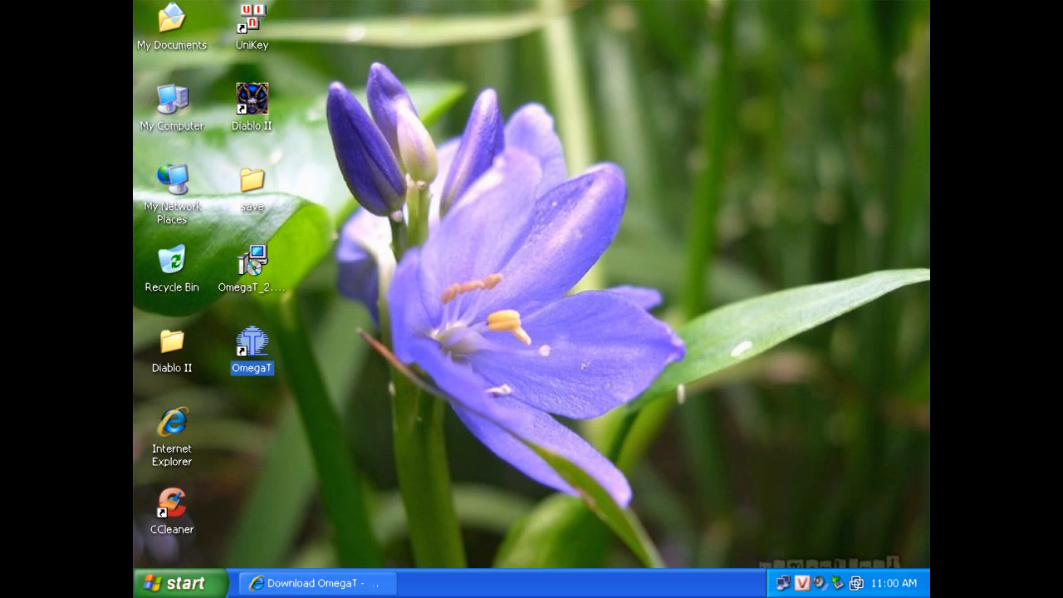
- Launch OmegaT 2.5.5_3 from its new desktop icon, showing the Instant Start guide
double_click(253, 342)
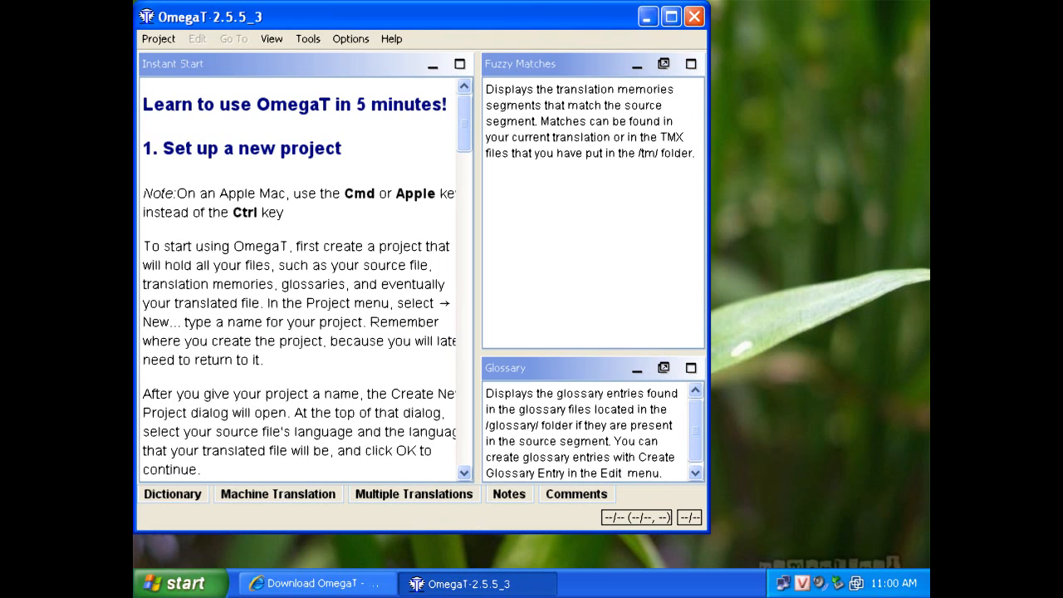